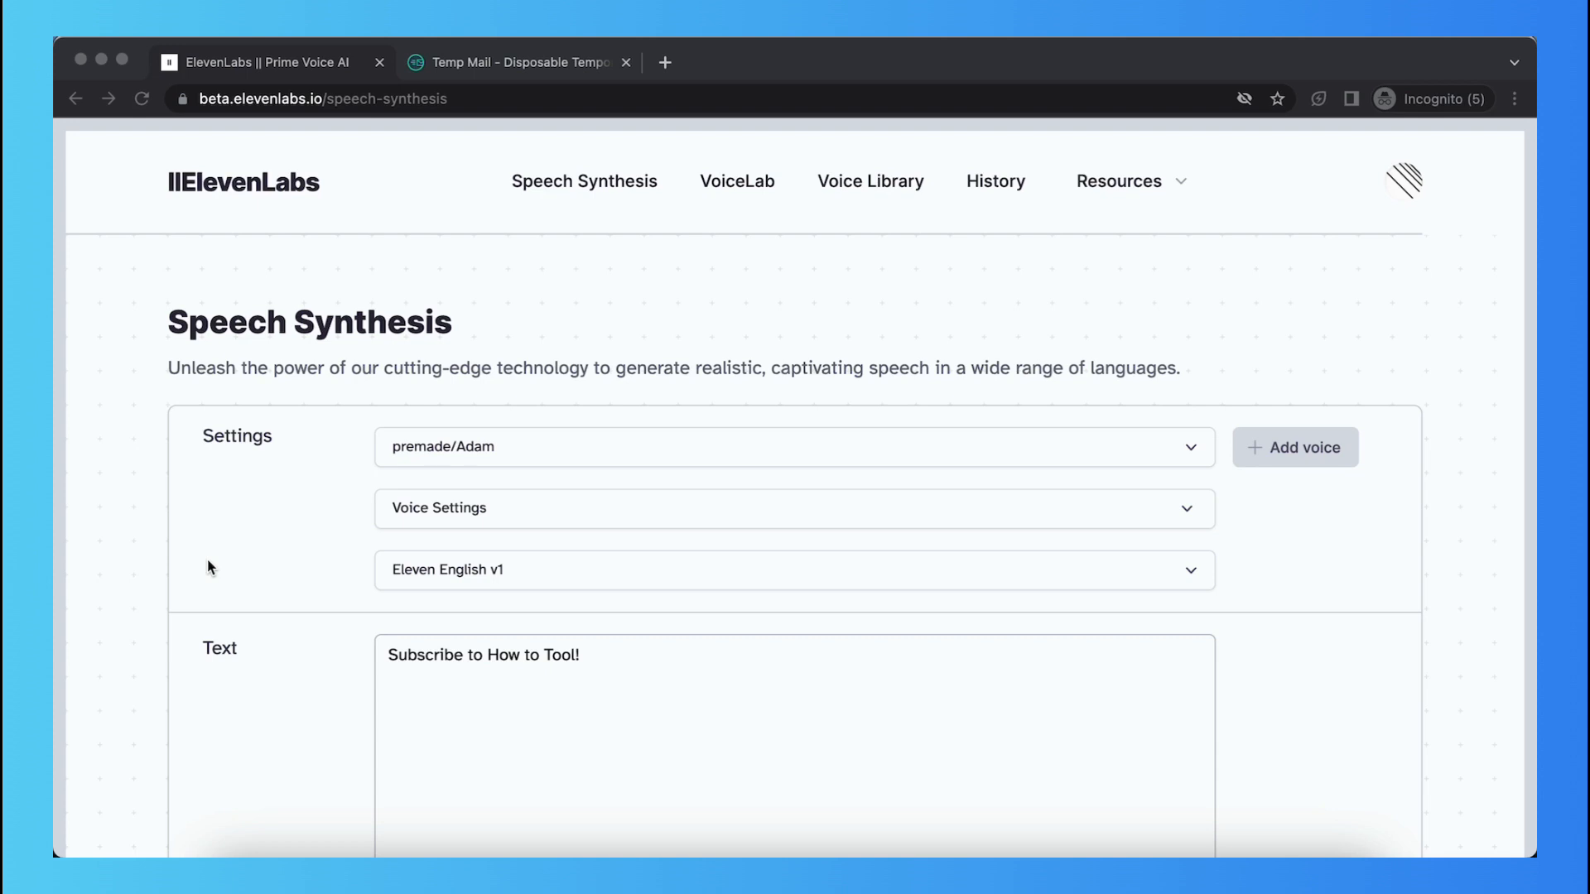
- Prefix the sentence 'Subscribe to How to Tool!' with the emotion tag '(angry)', making 33 characters
scroll(down, 3)
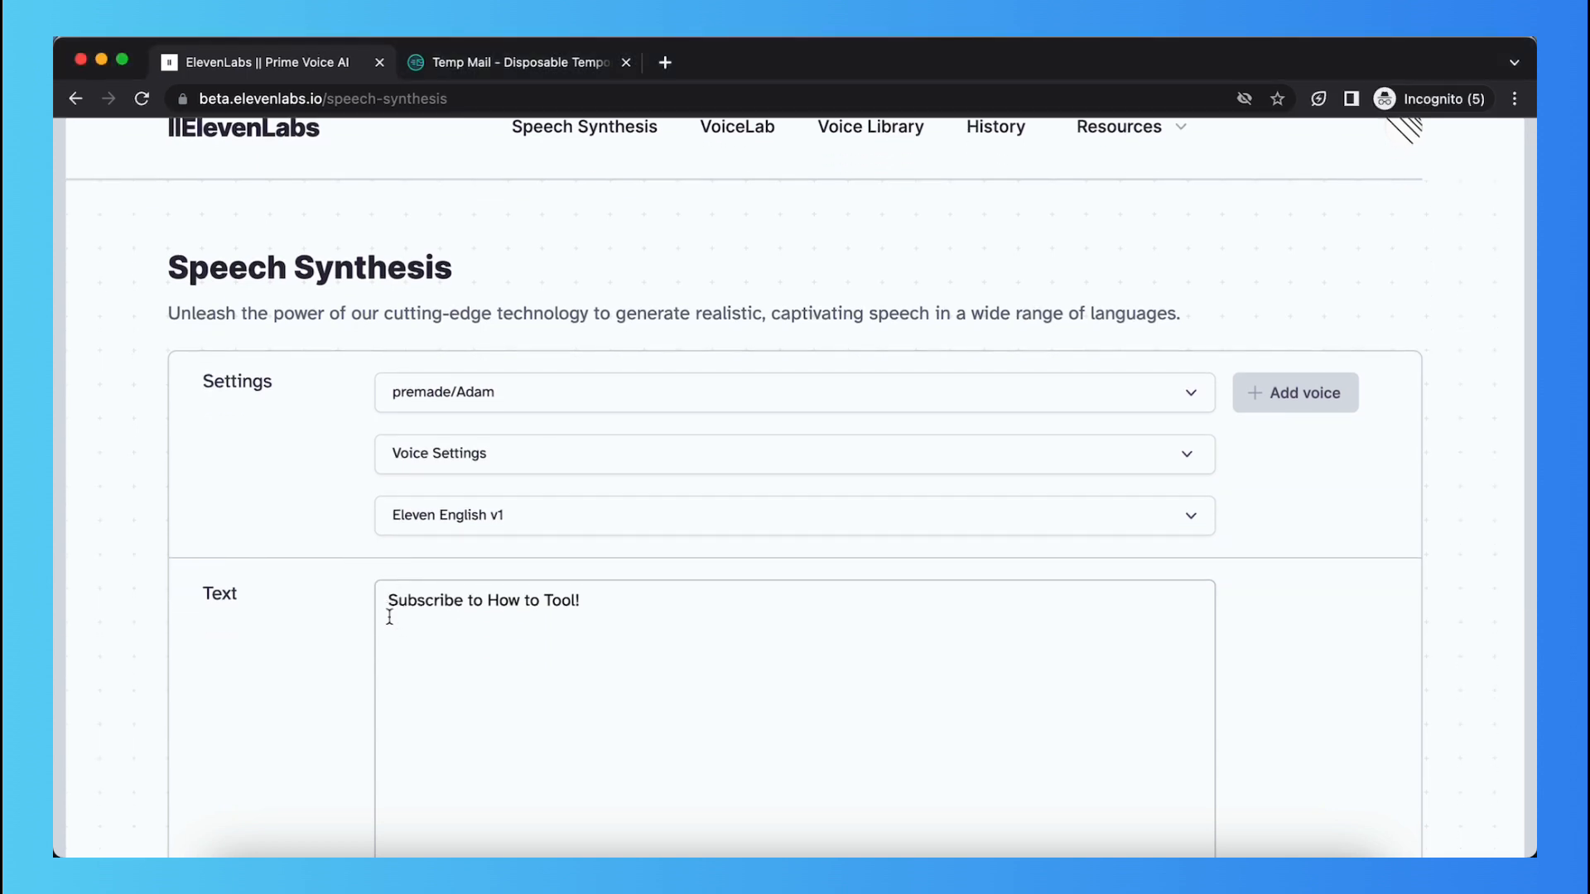
scroll(down, 3)
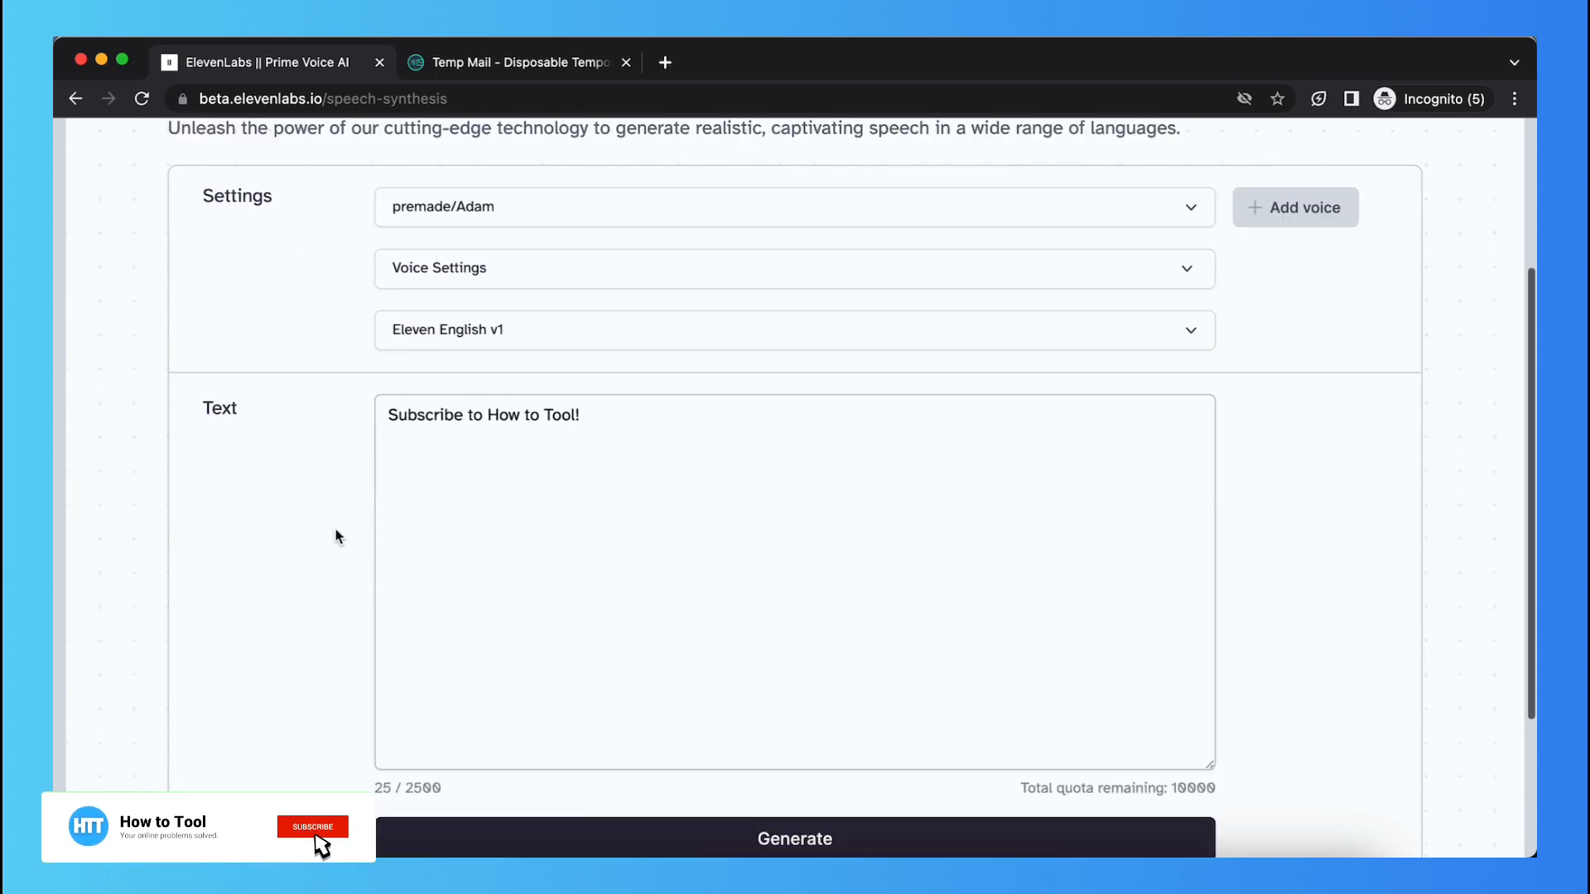
scroll(up, 3)
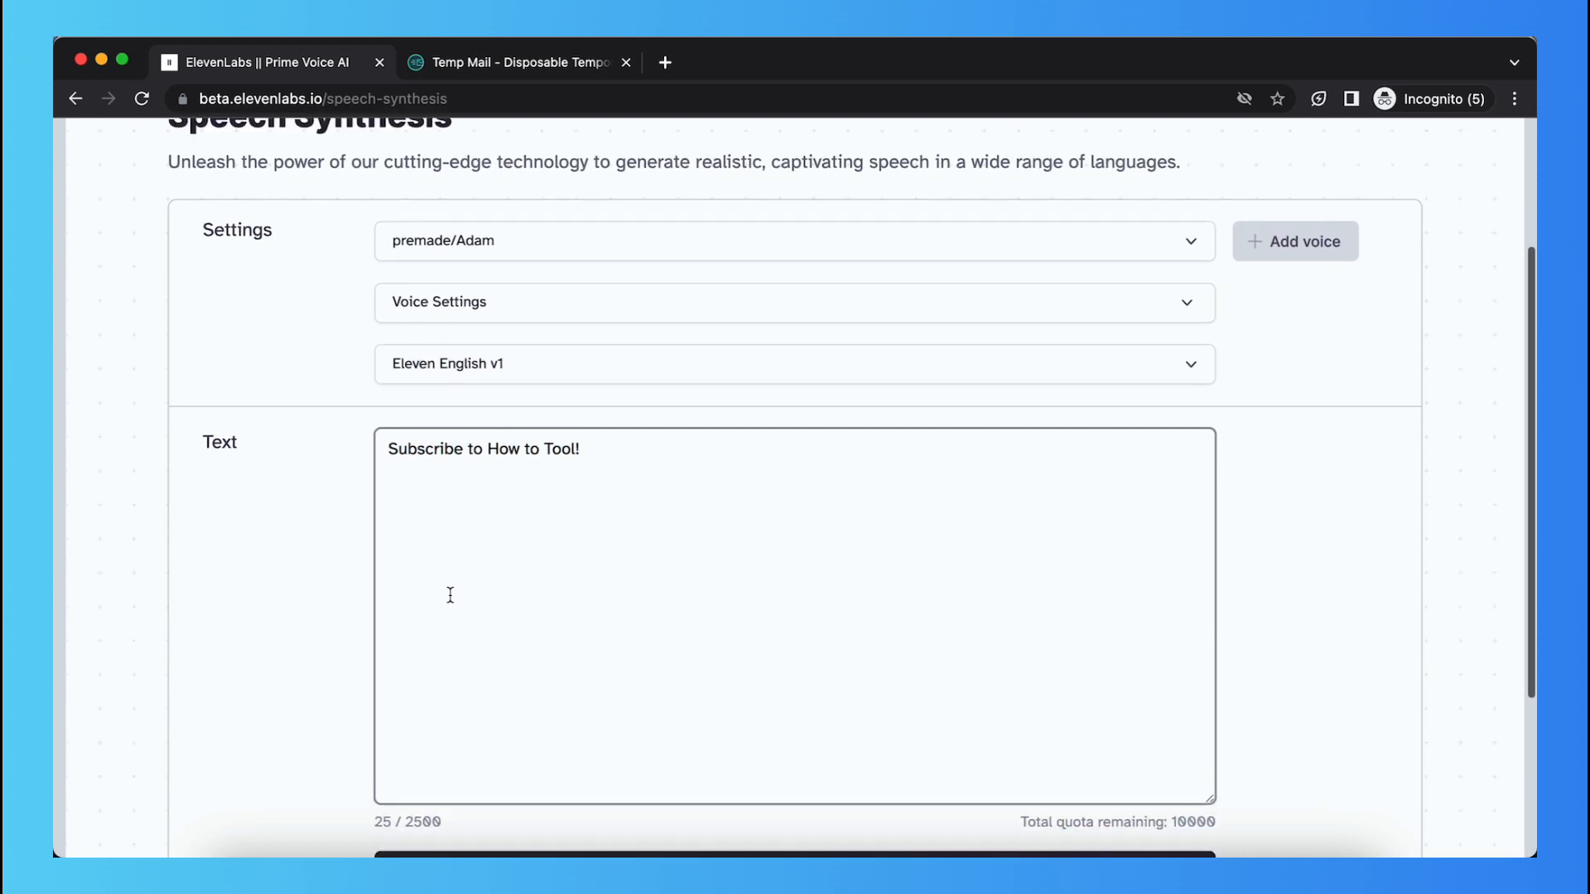
text((ab)
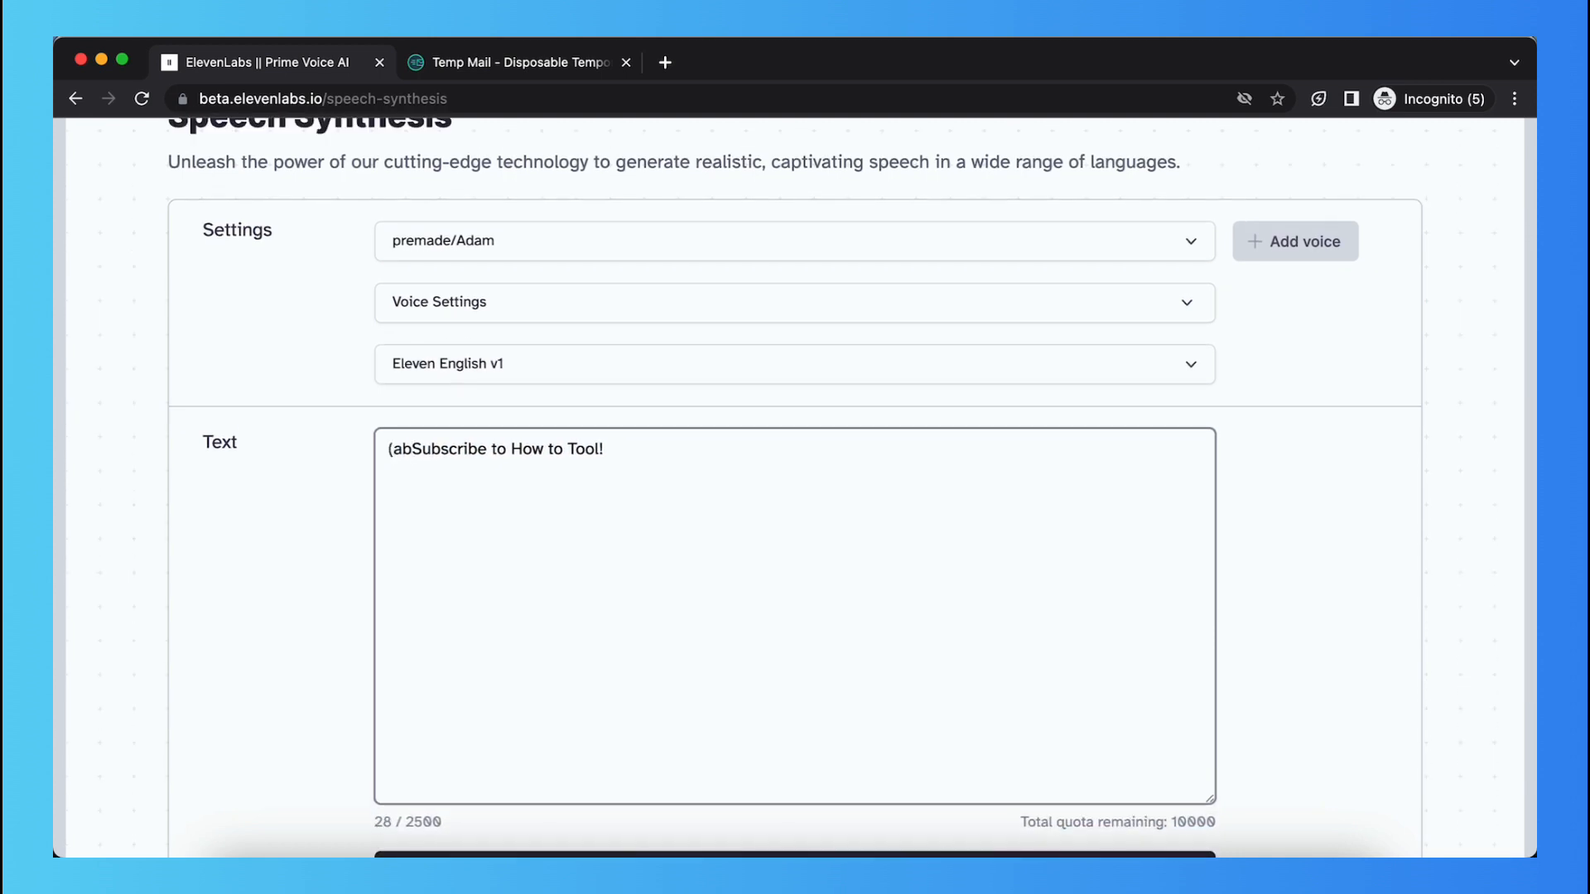
text(n)
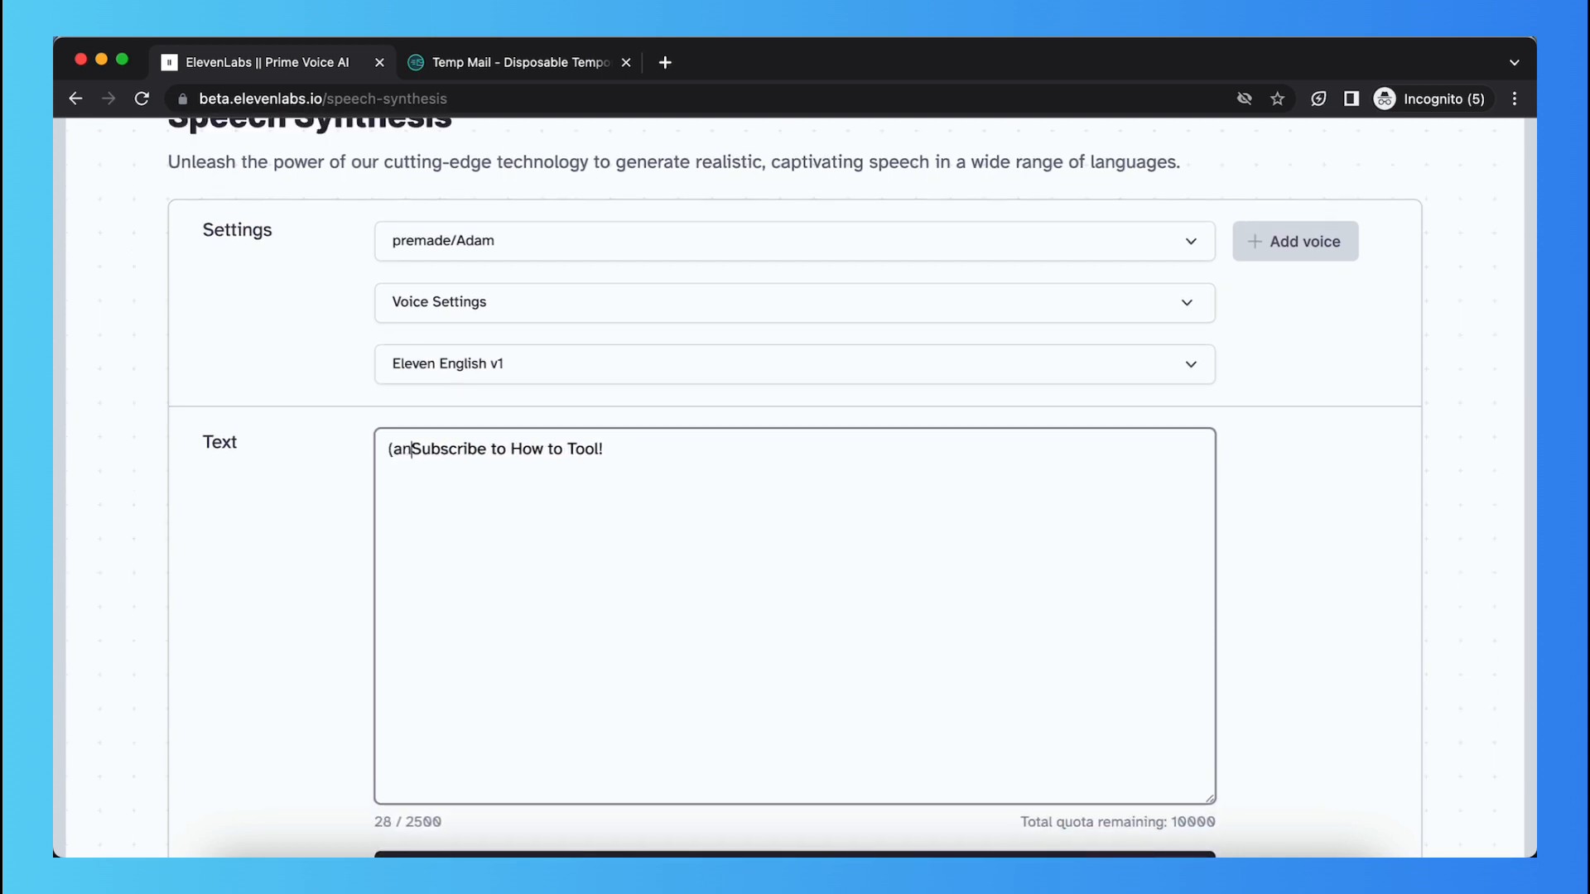
text(gry))
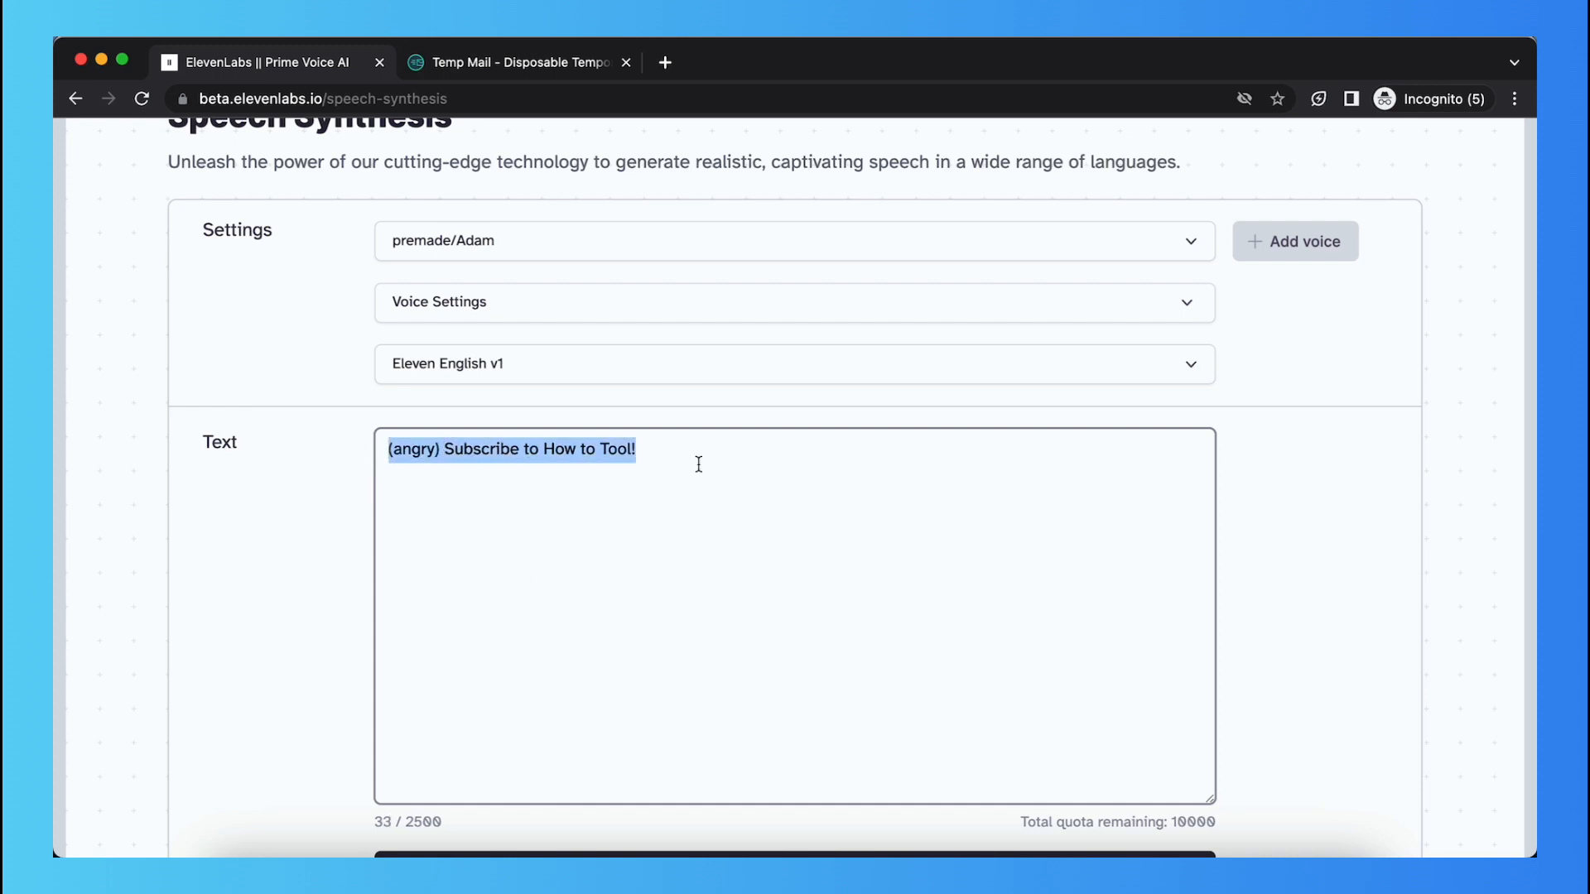
click(548, 449)
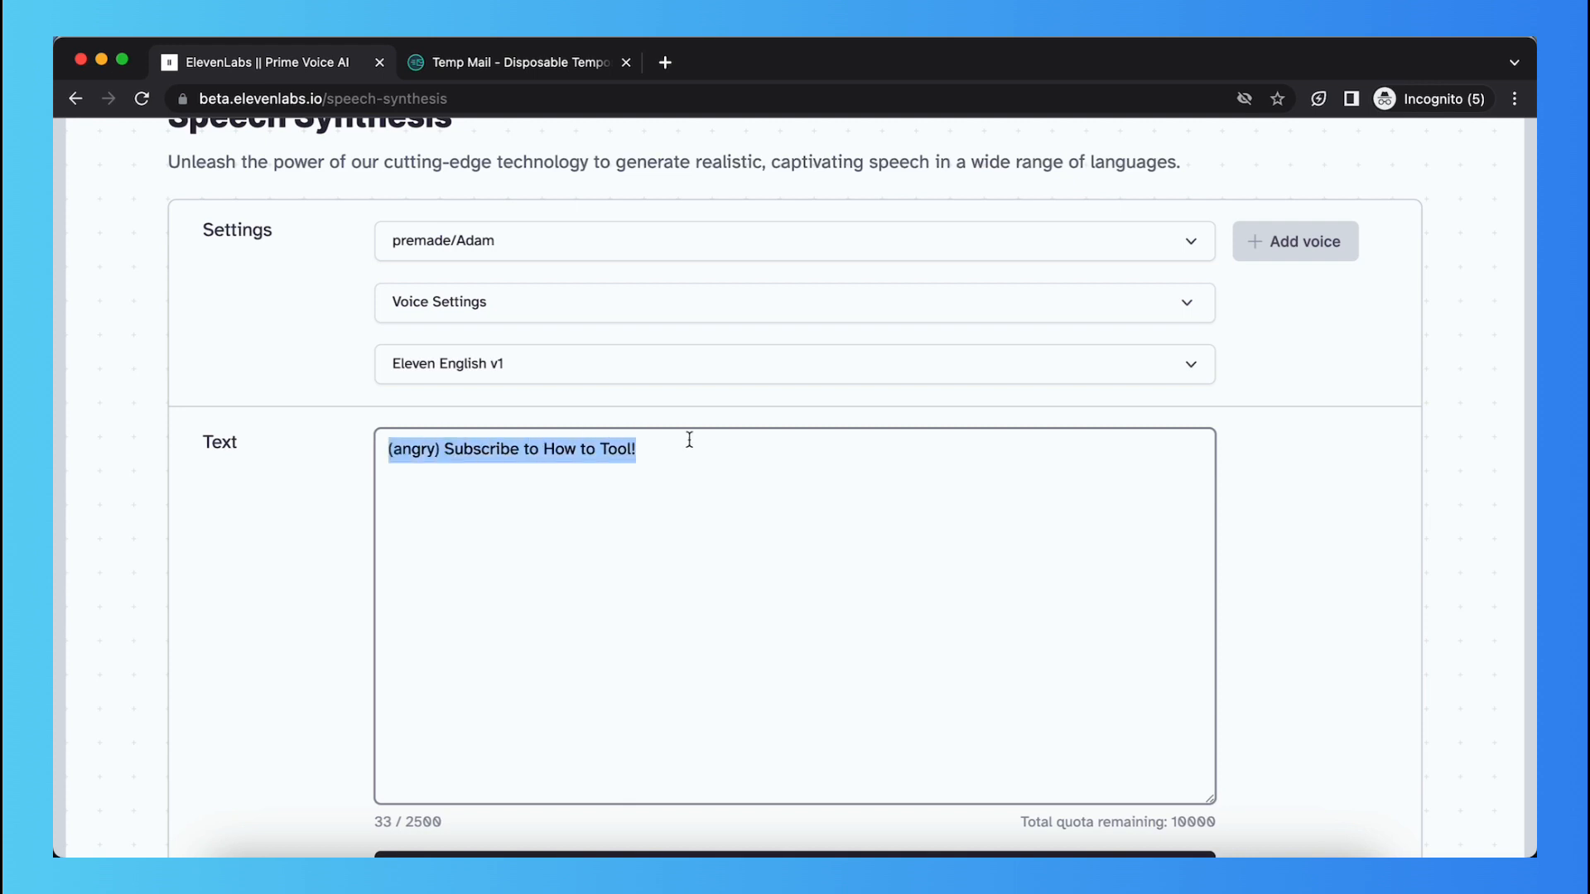
click(477, 466)
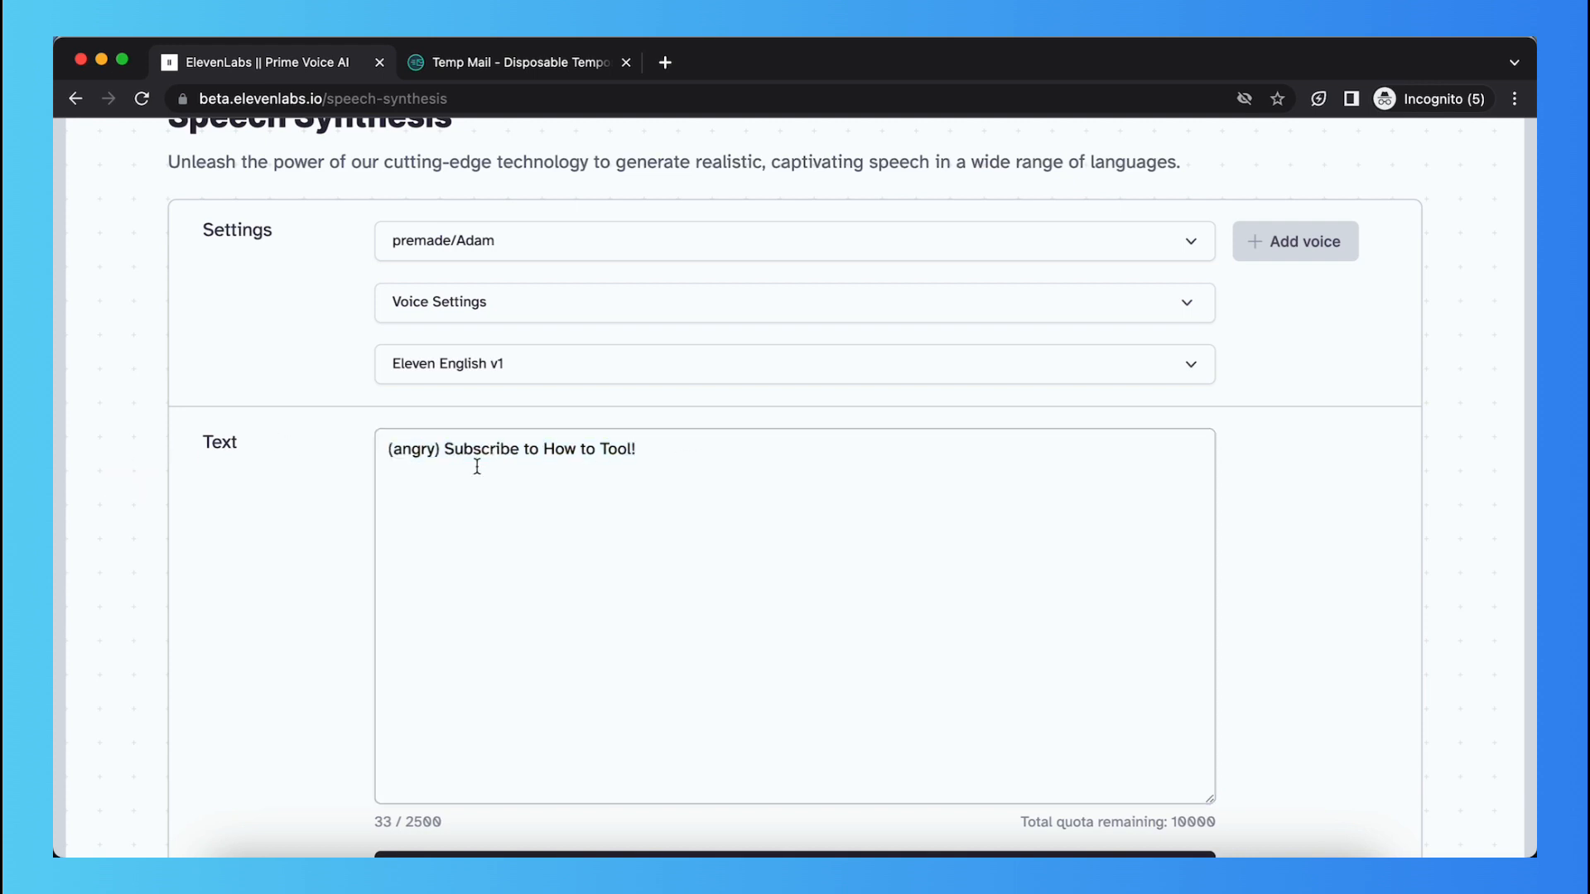
double_click(407, 448)
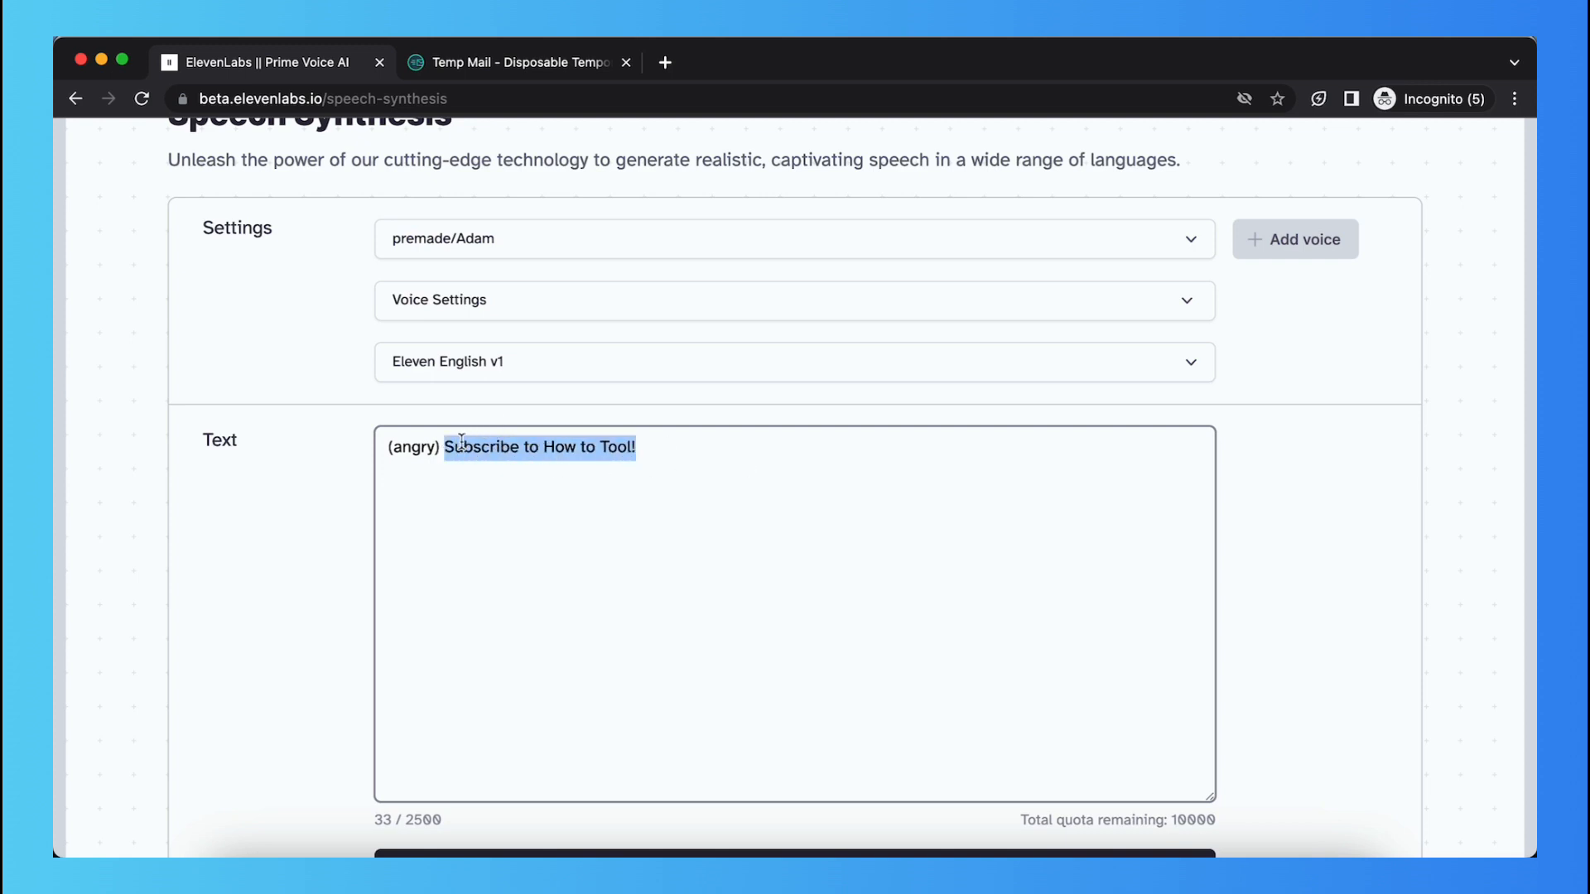
click(467, 588)
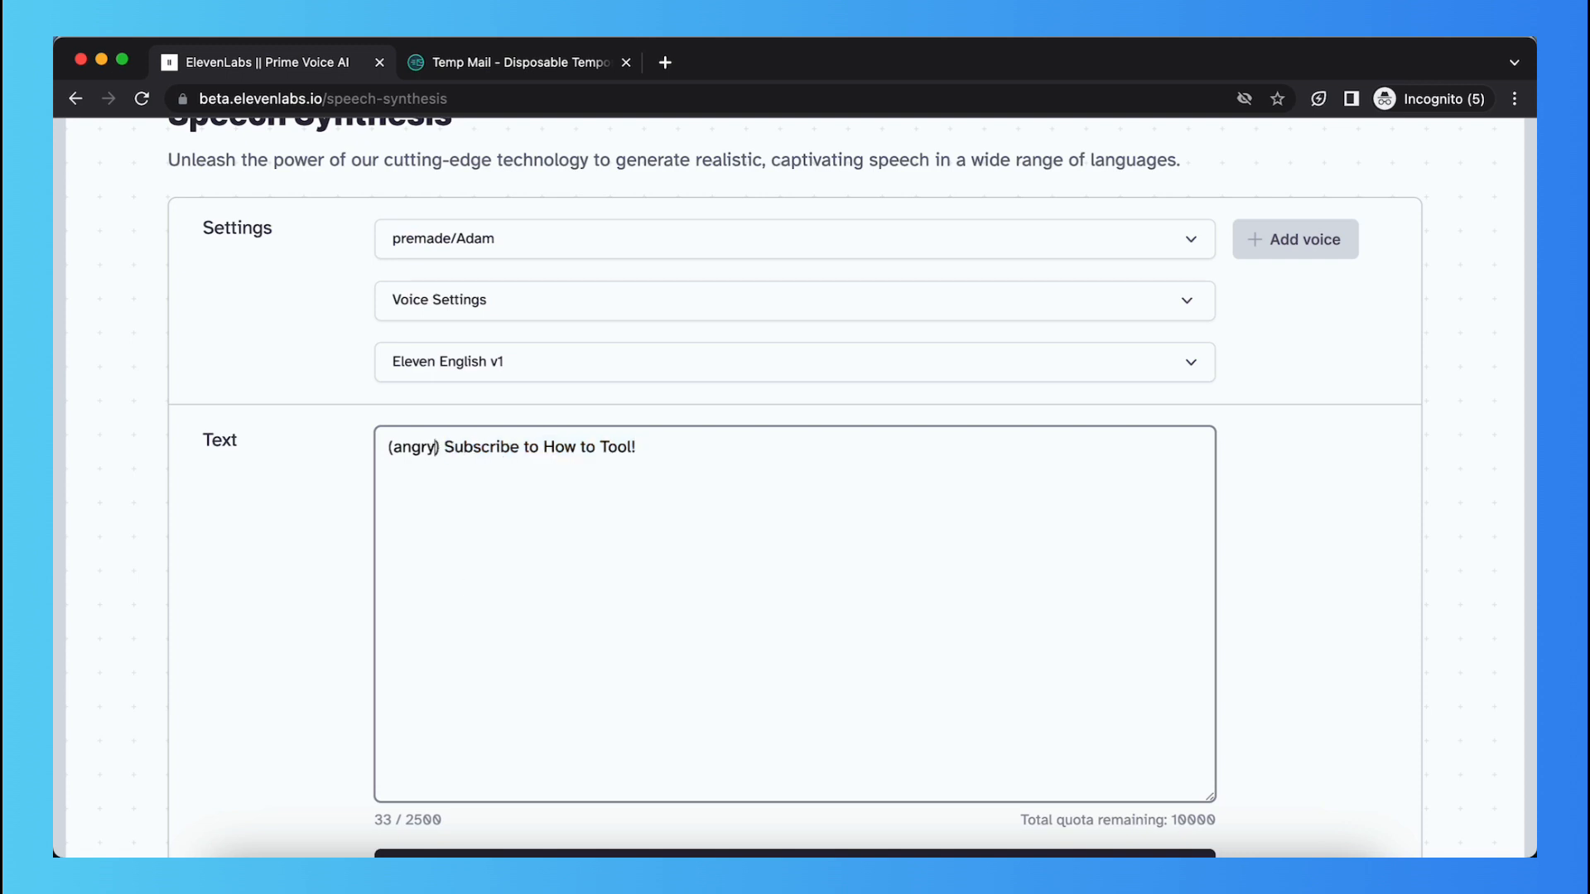
text(s)
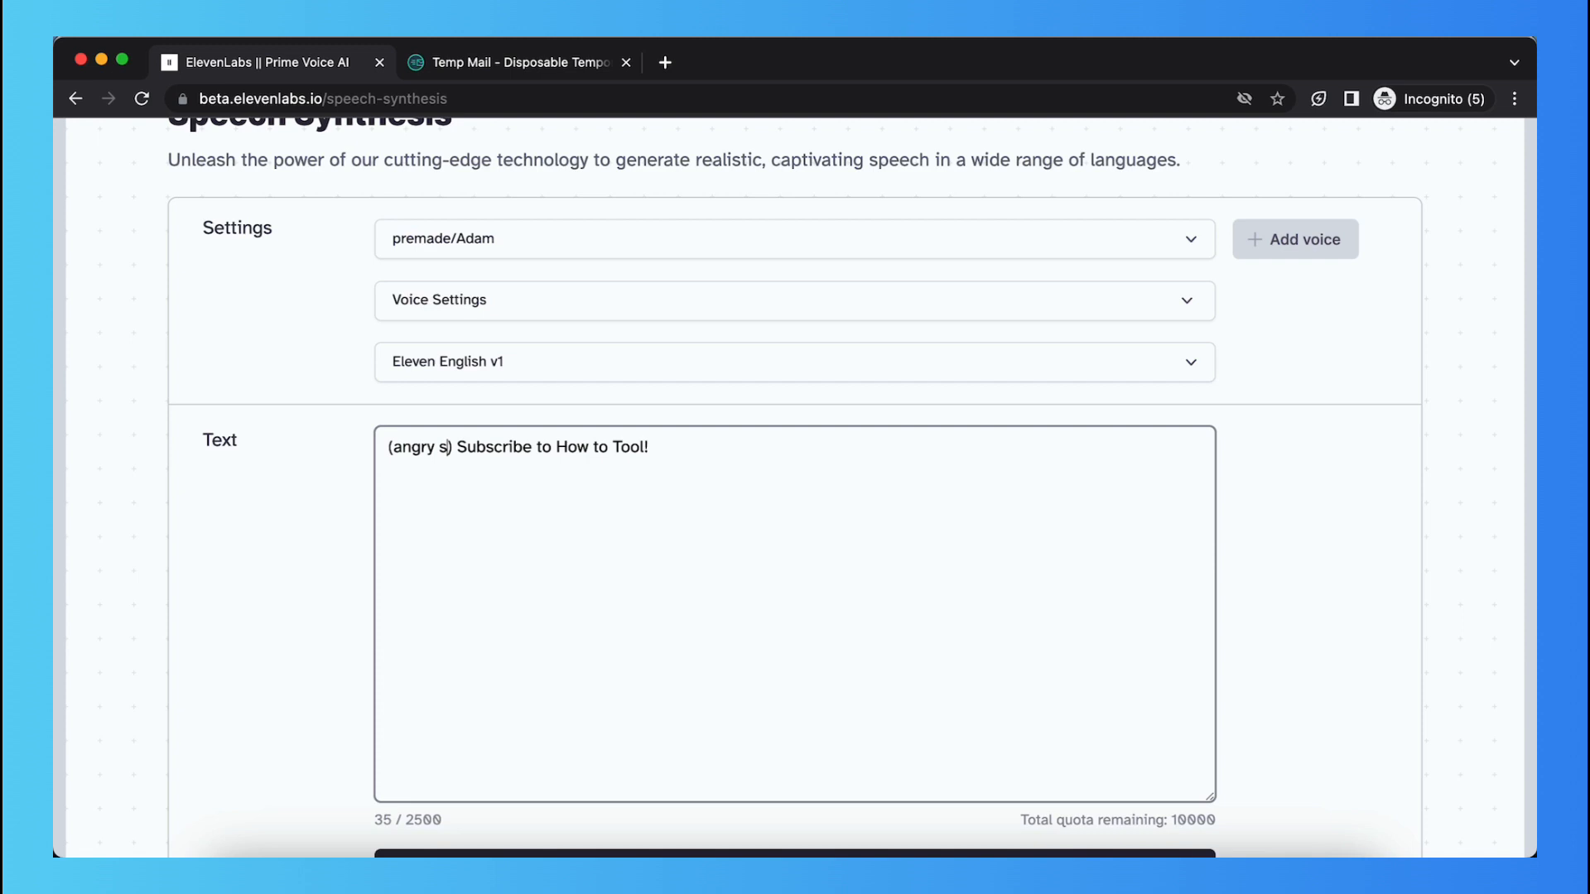
text(ca)
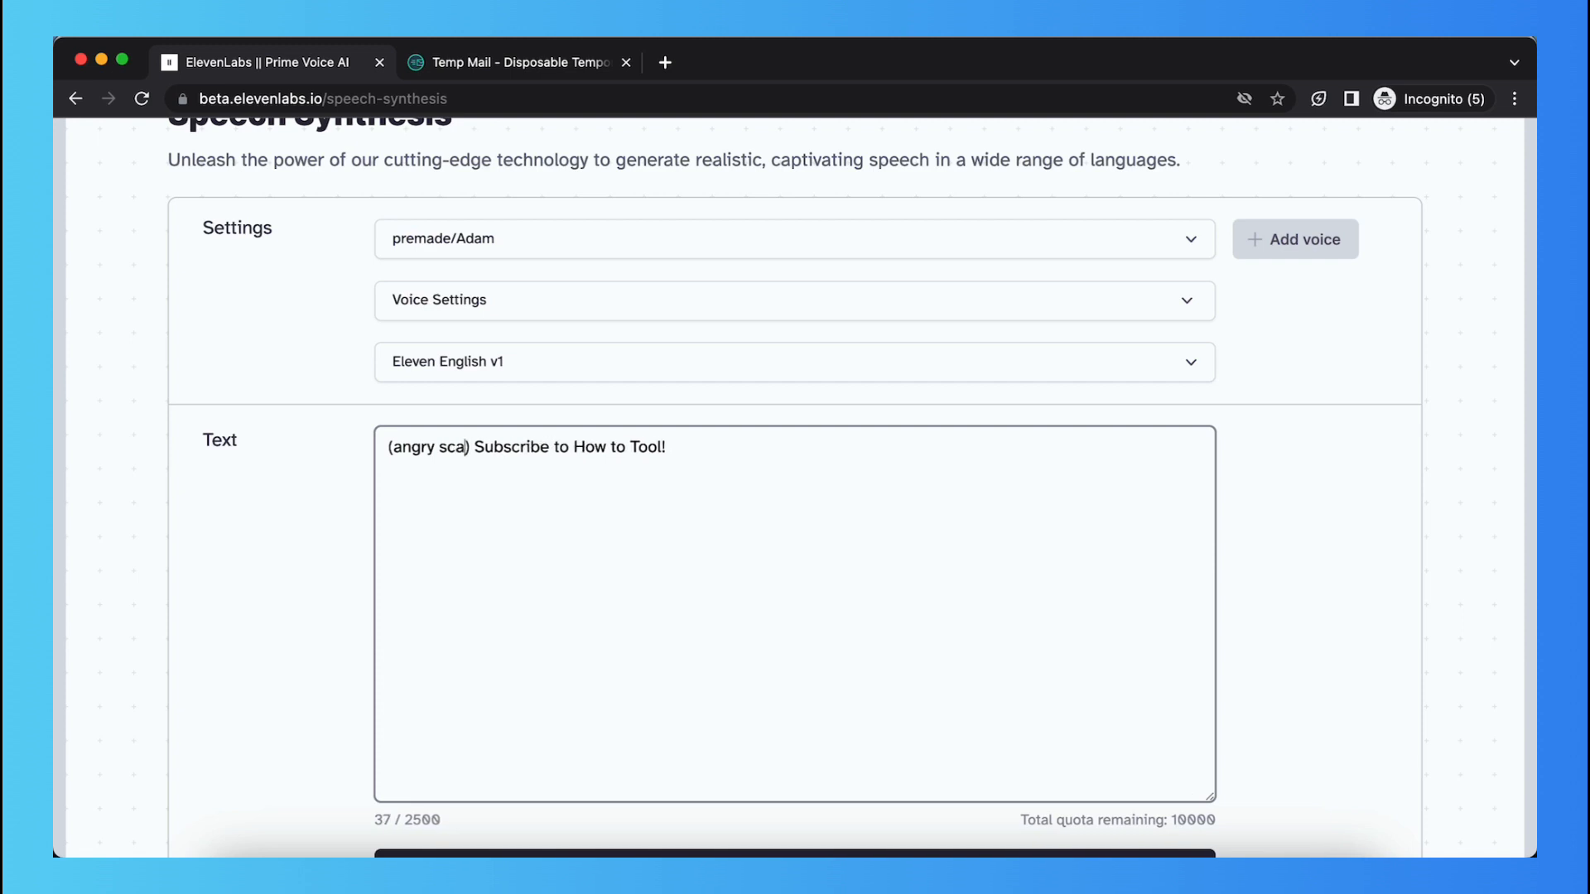
text(re)
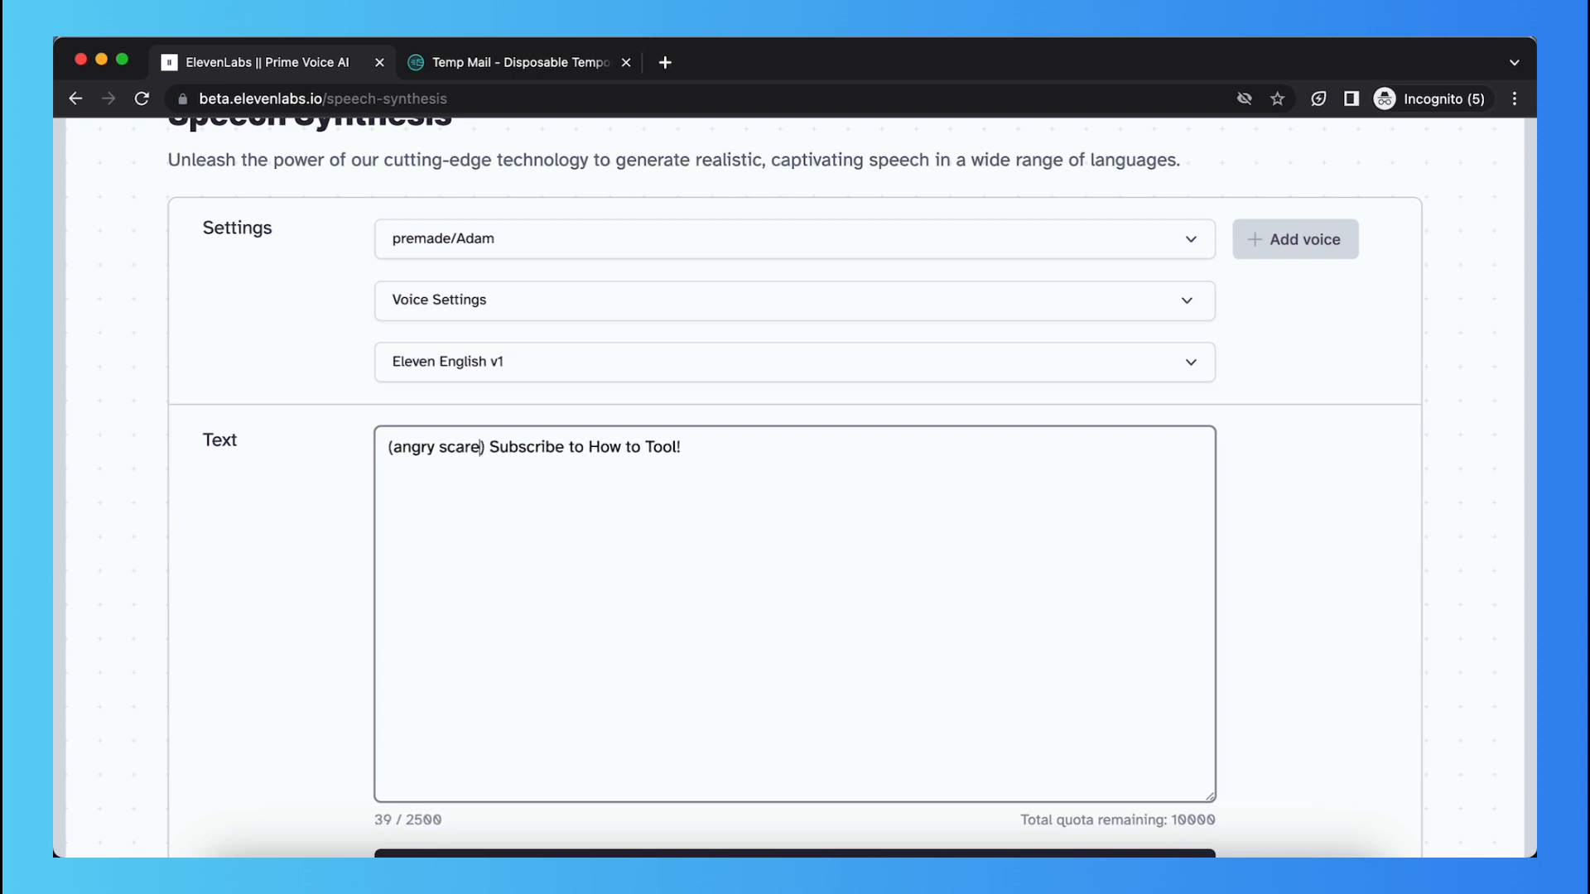
text(yells)
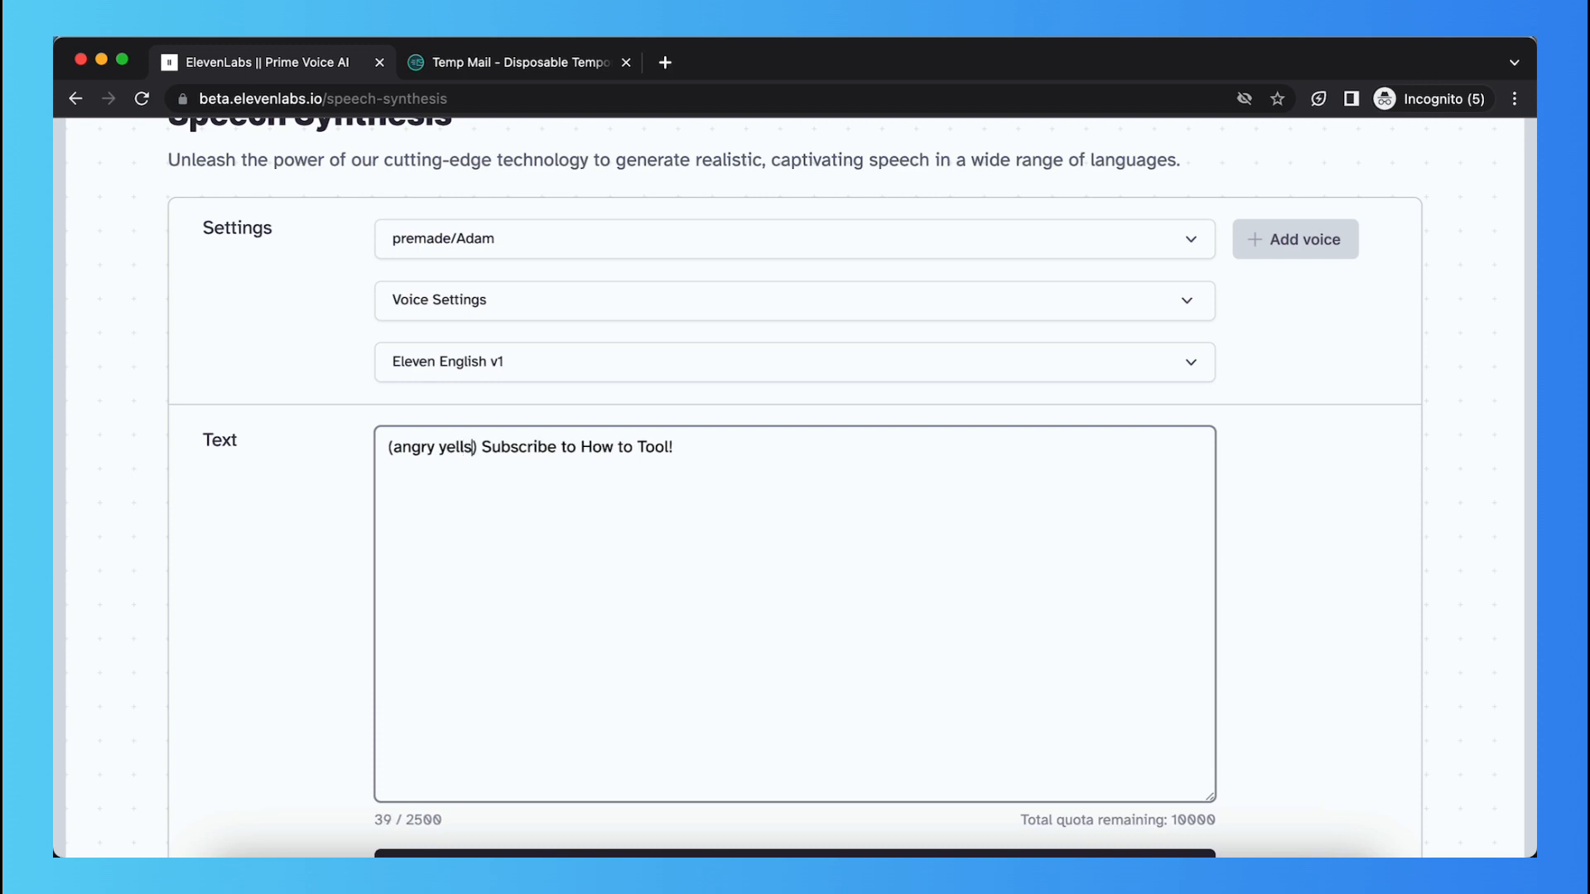
text(i n)
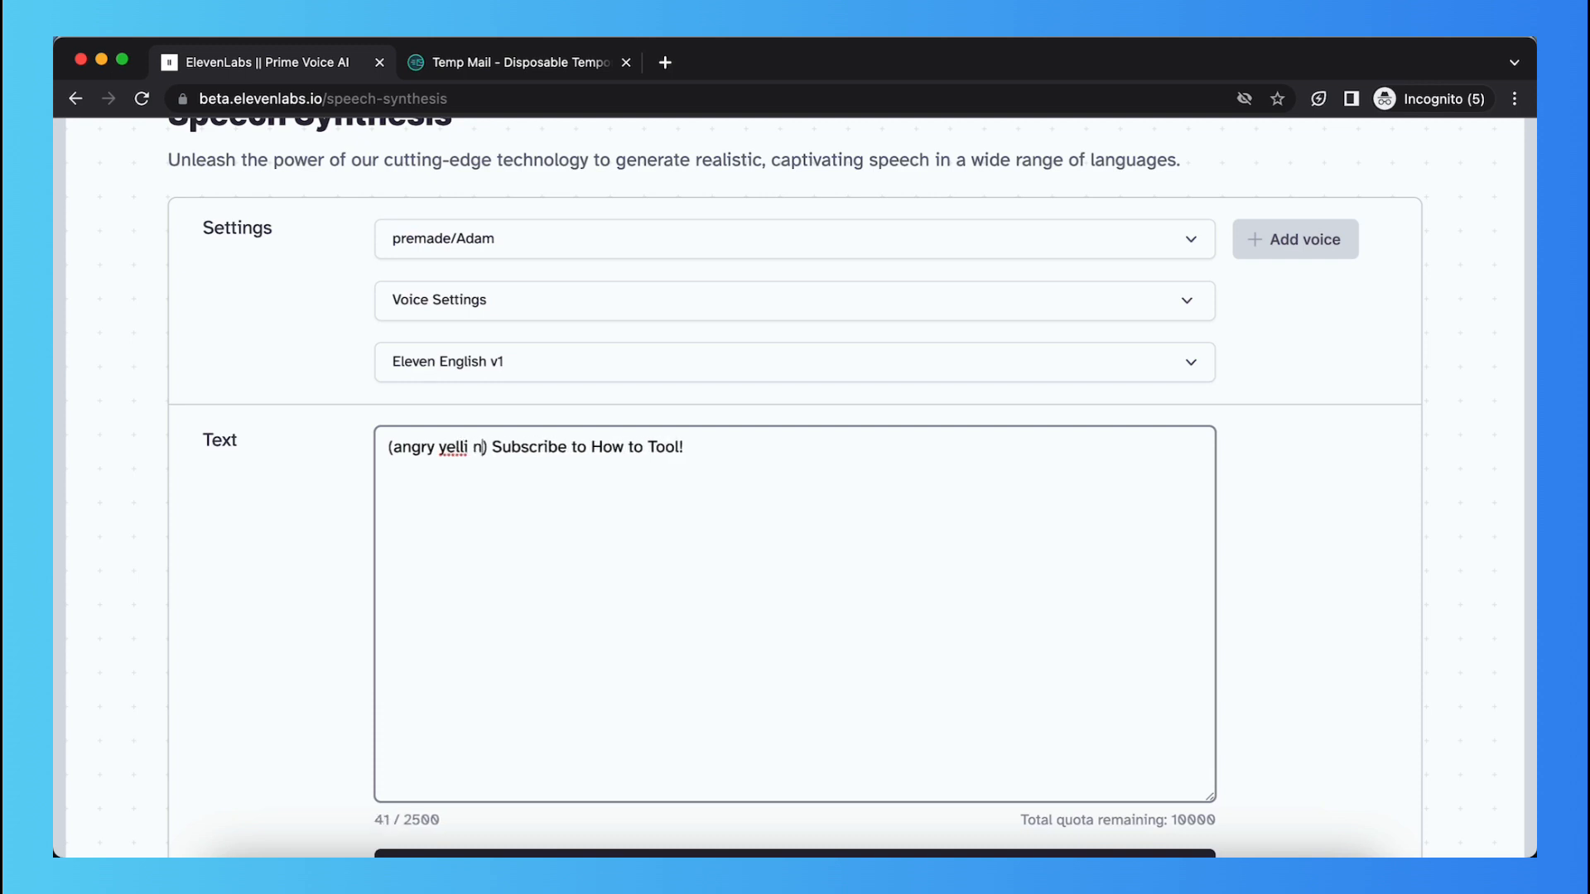
key(Backspace)
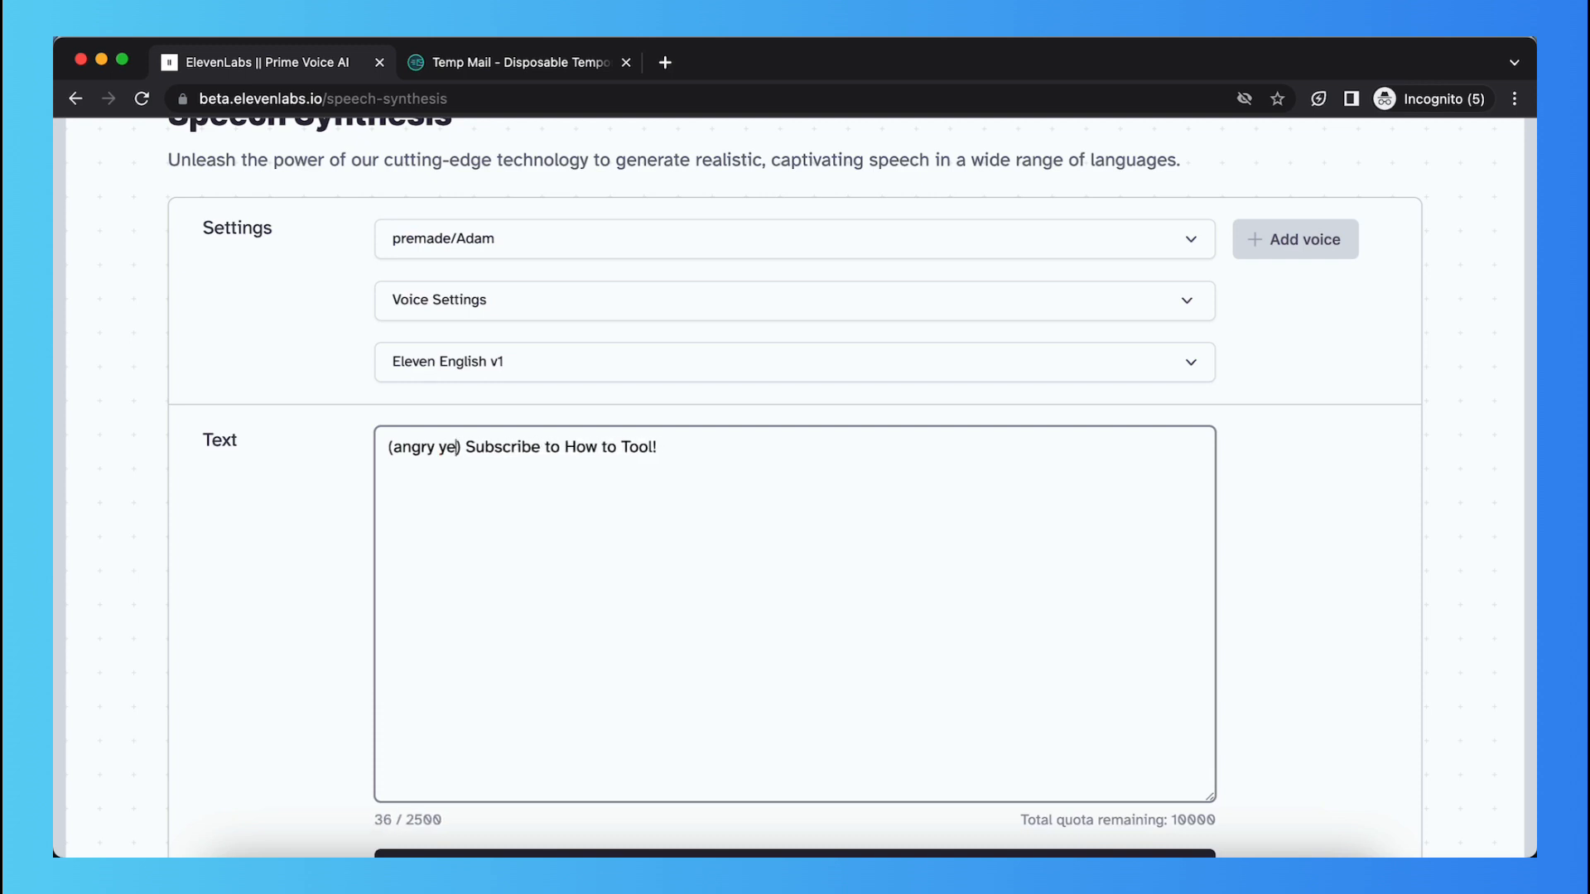
key(Backspace)
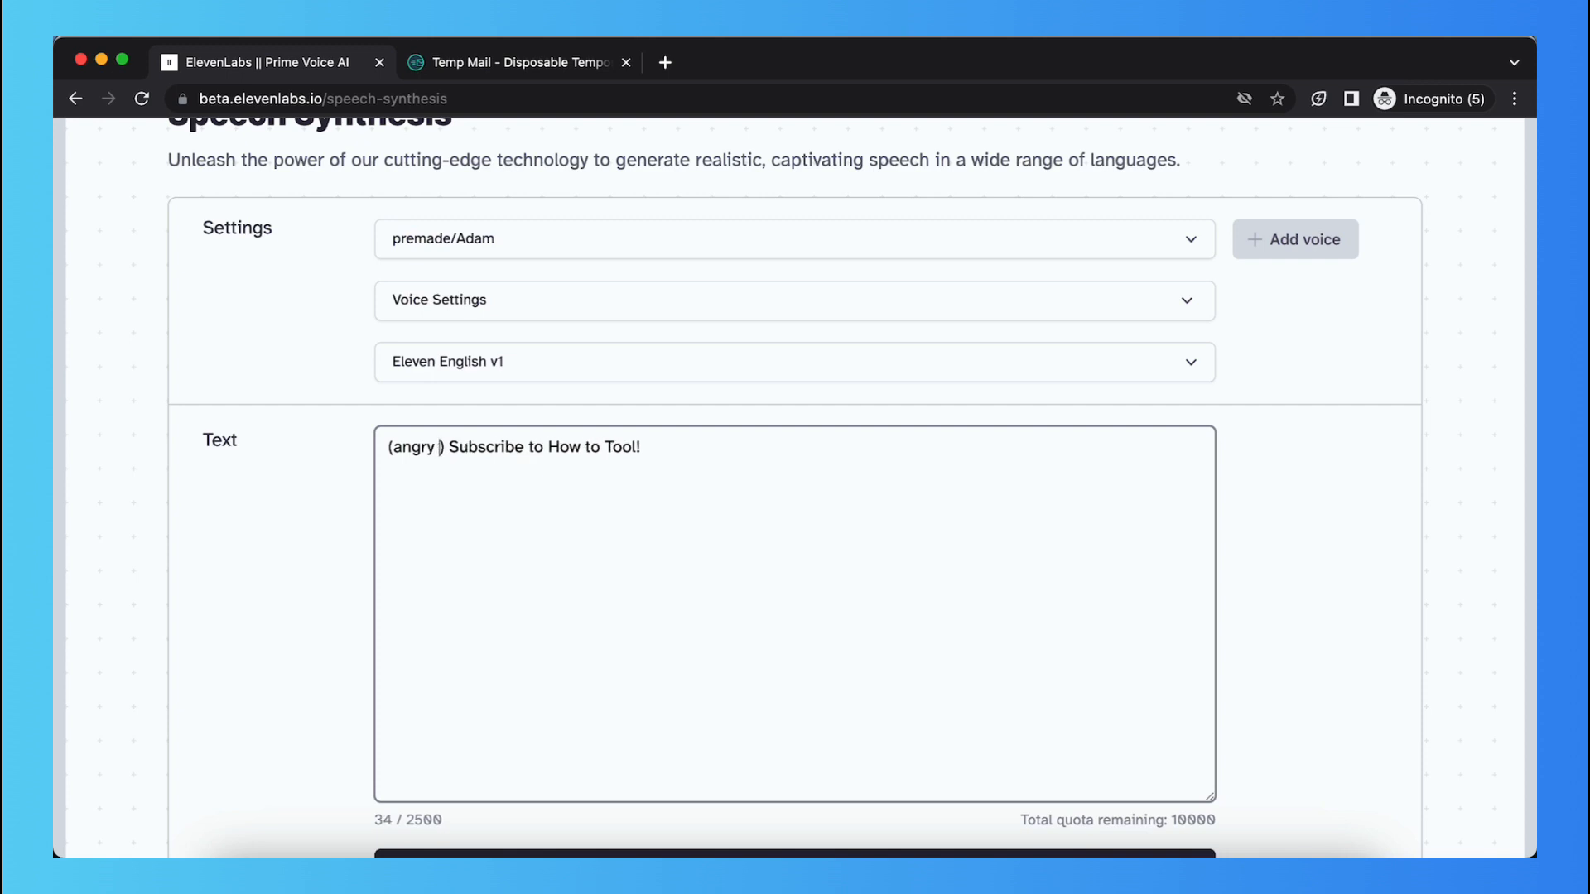
text(terrie)
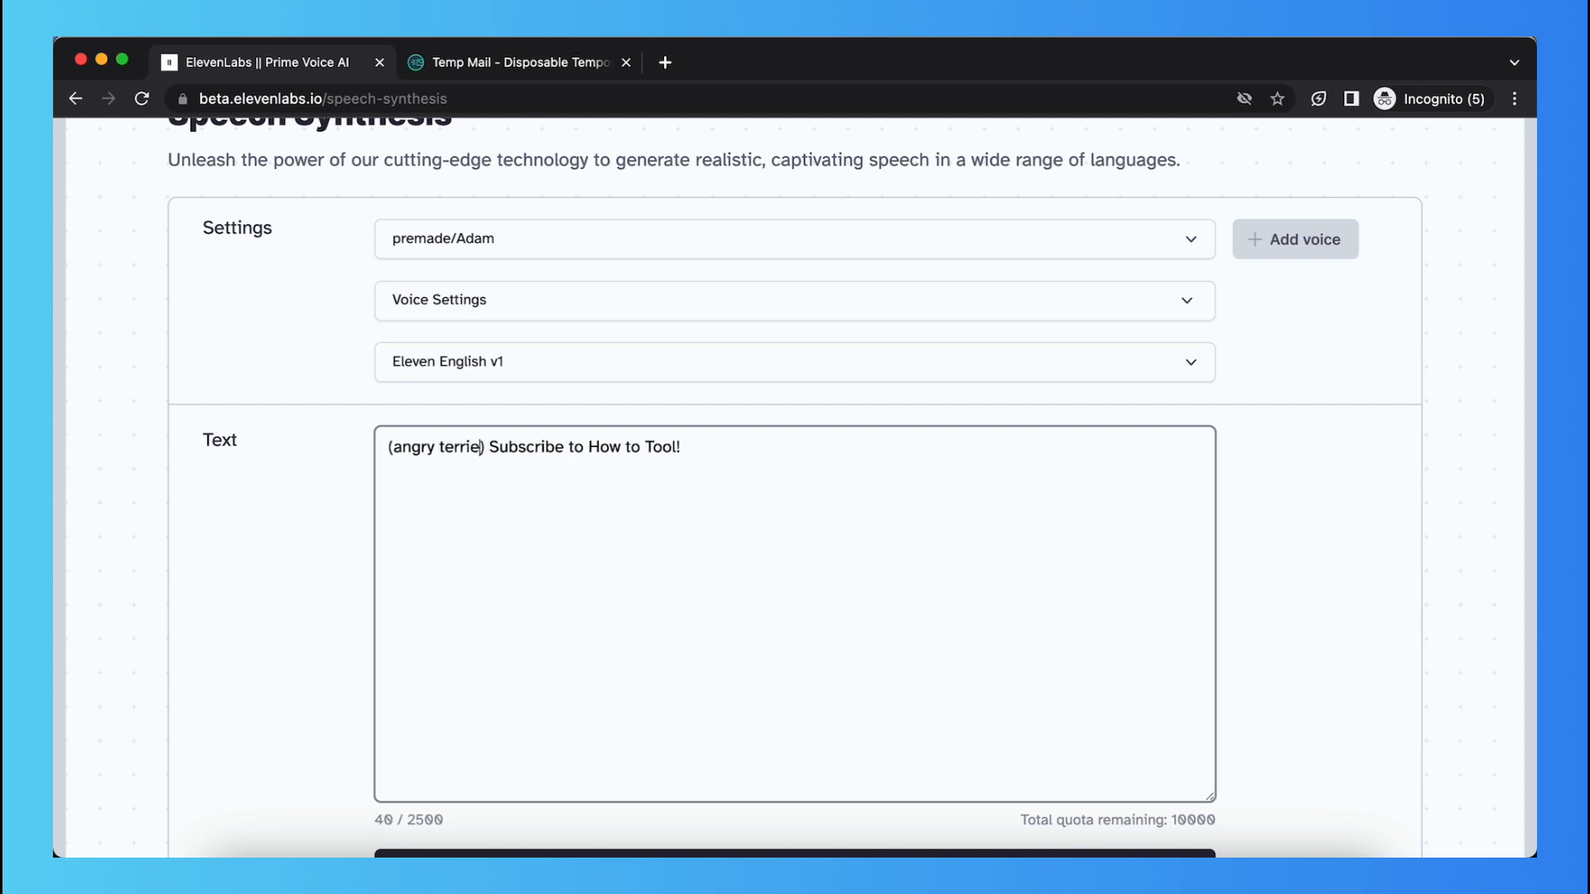
text(fi)
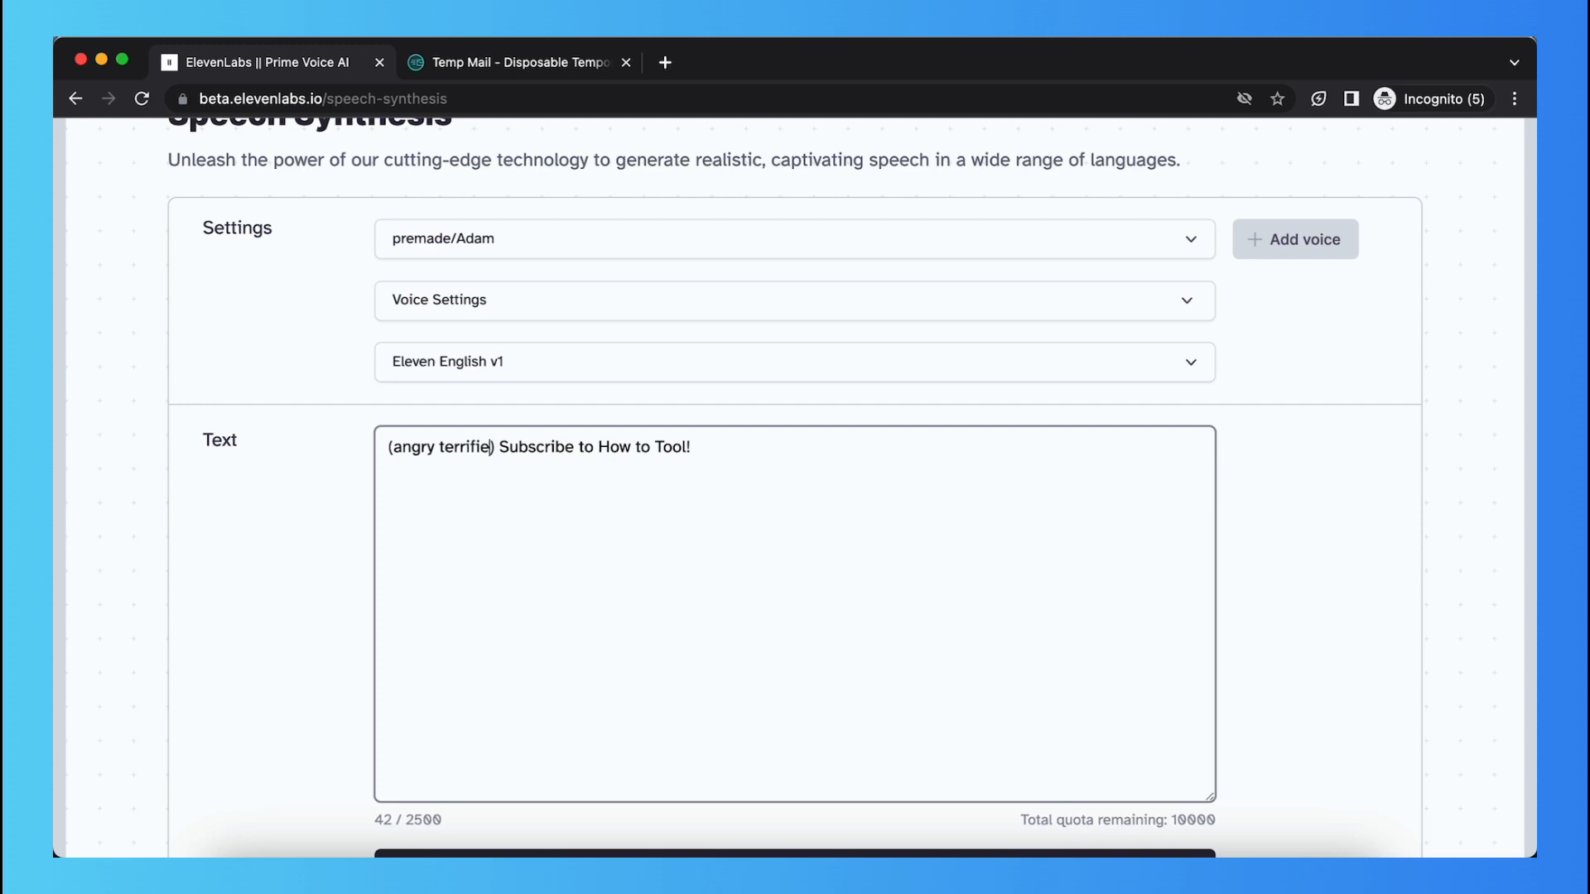
key(backspace)
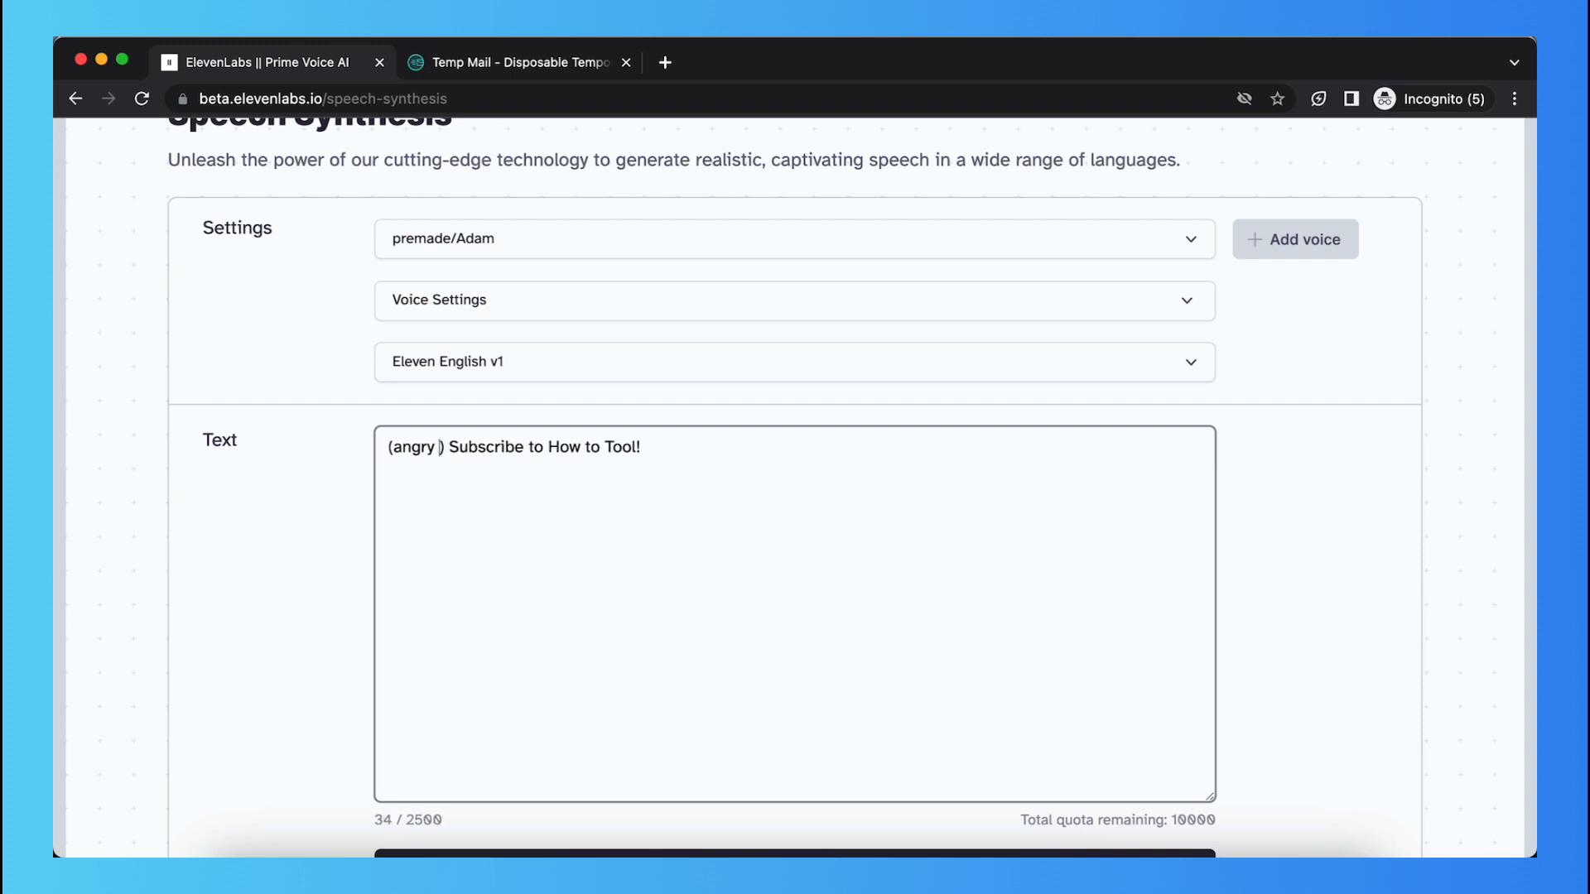
scroll(down, 3)
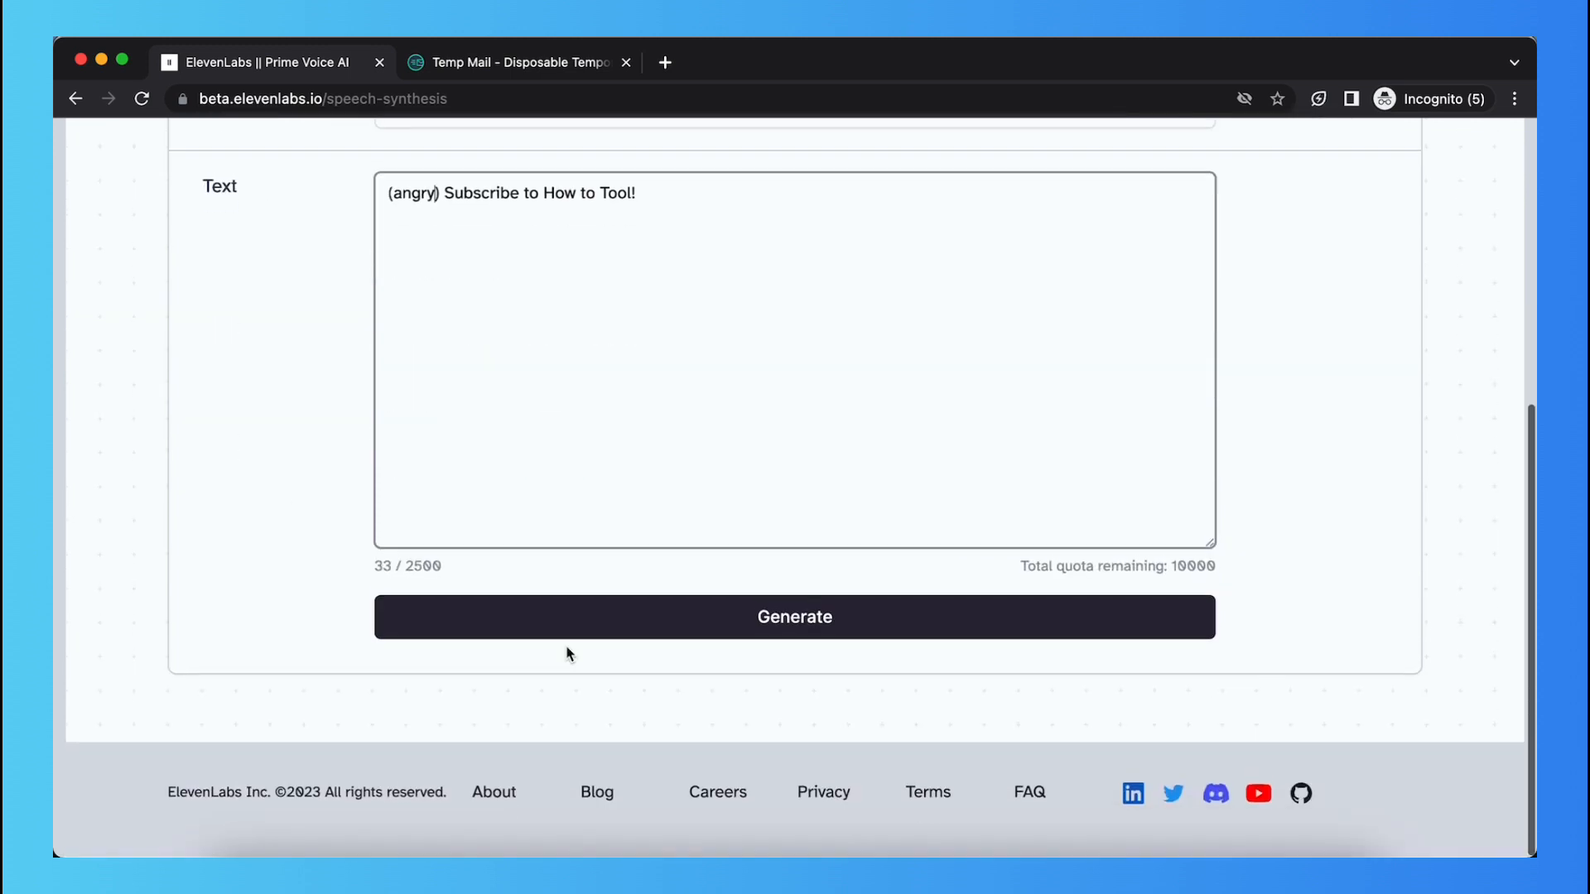
scroll(up, 3)
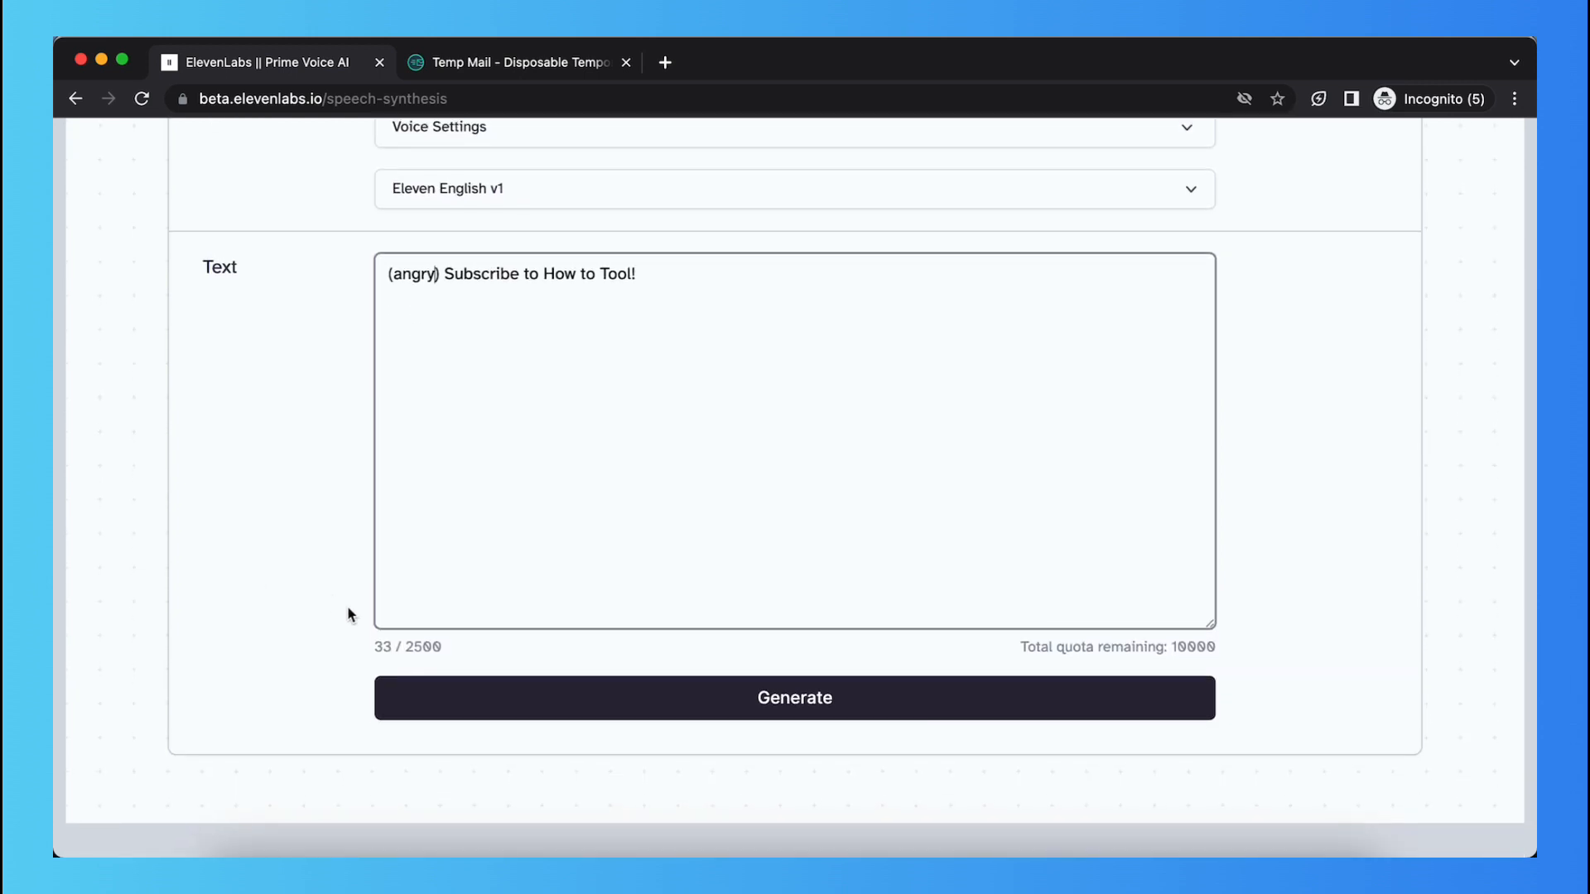
scroll(up, 3)
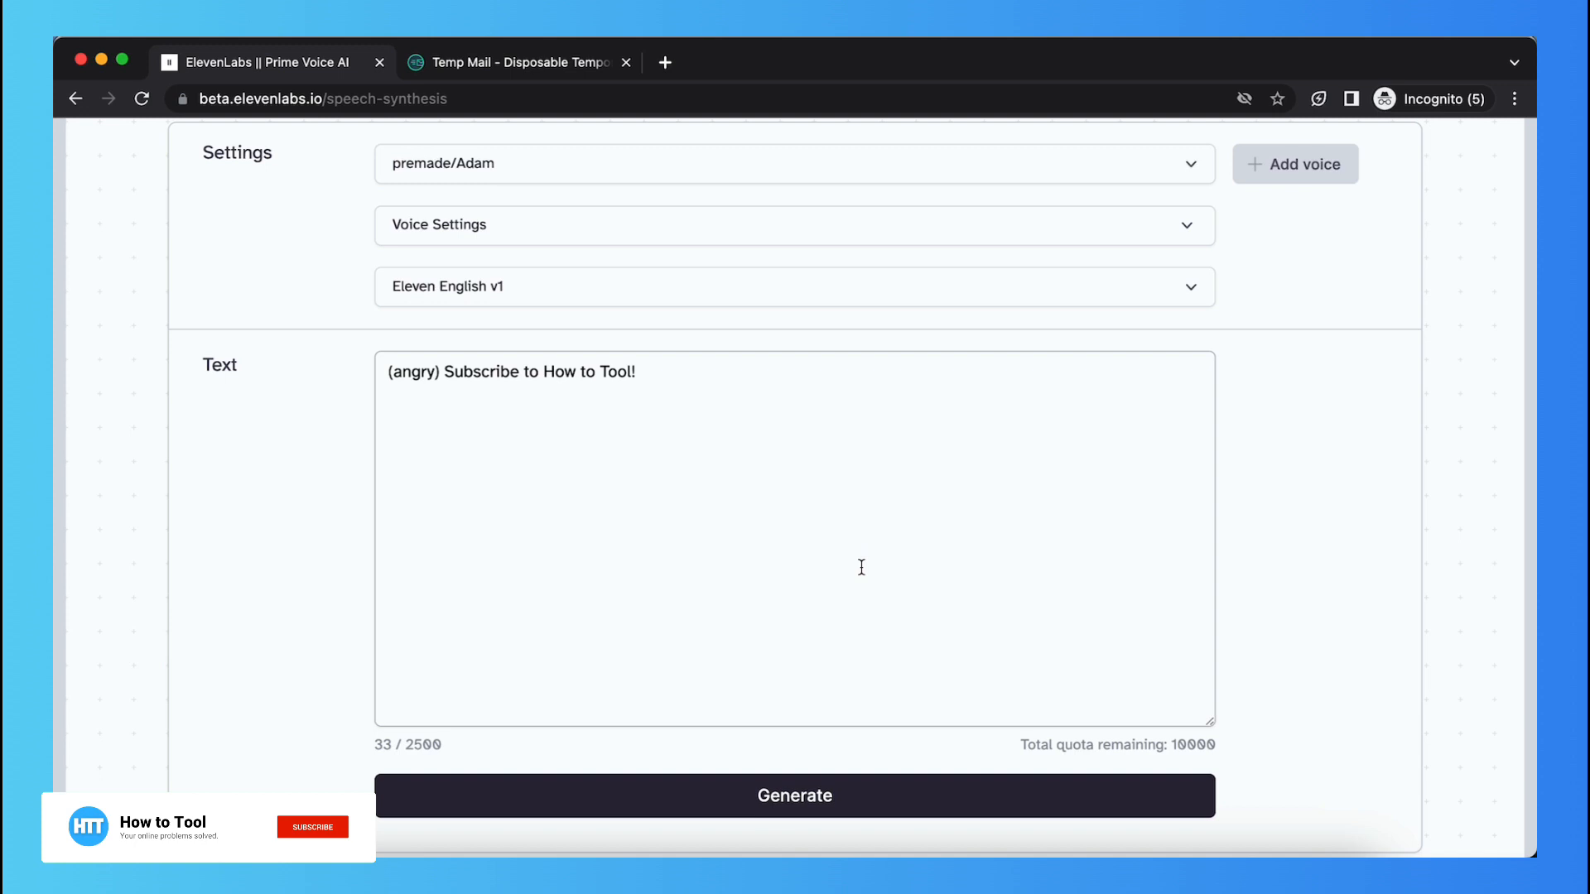
click(312, 826)
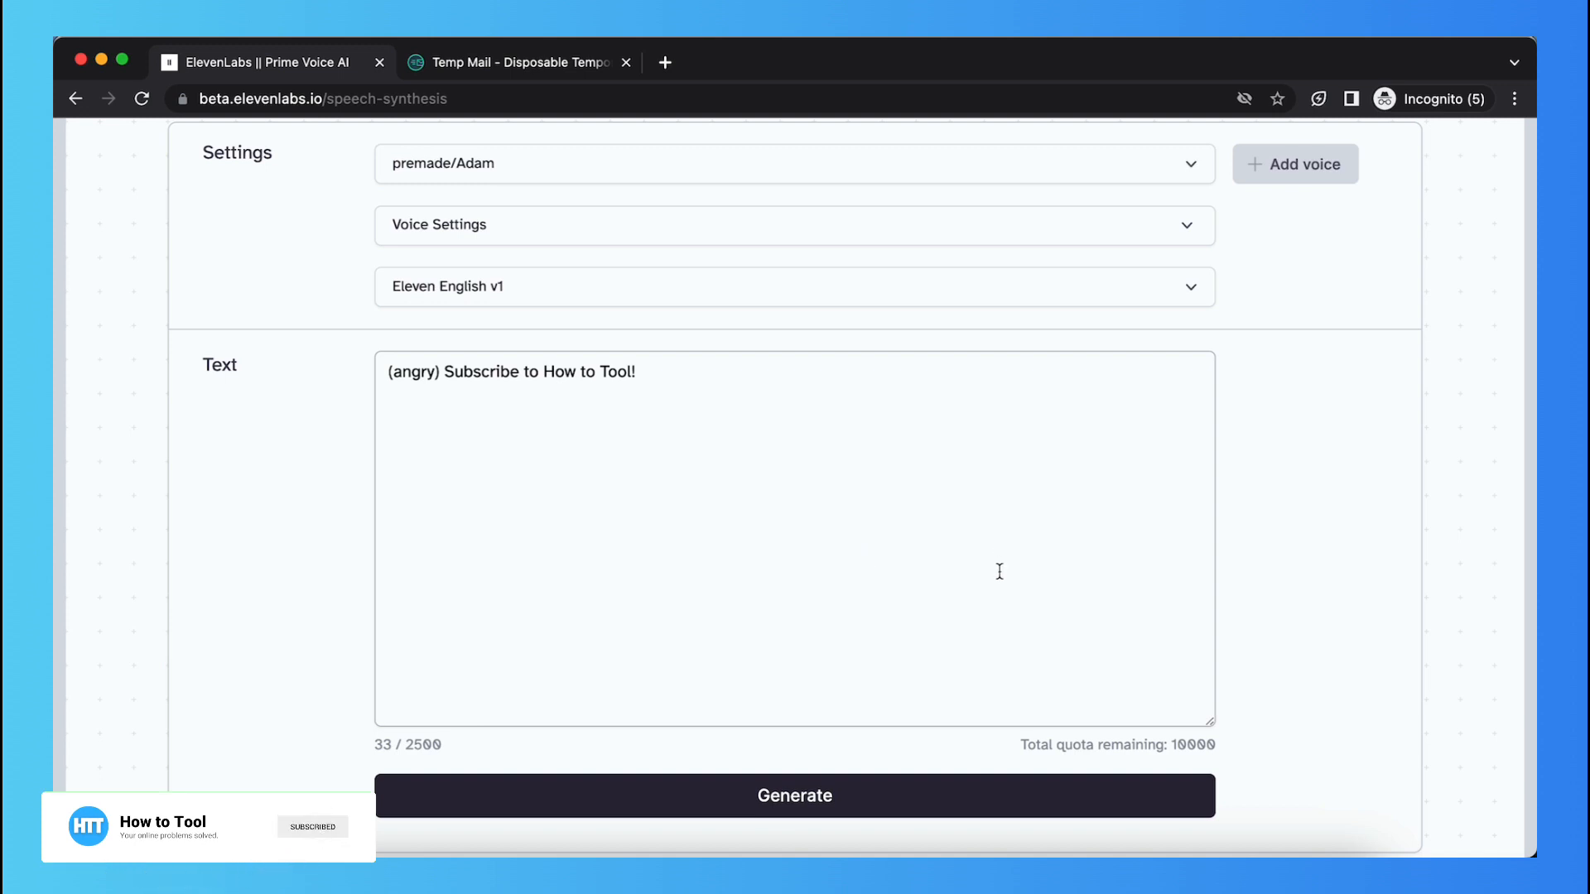